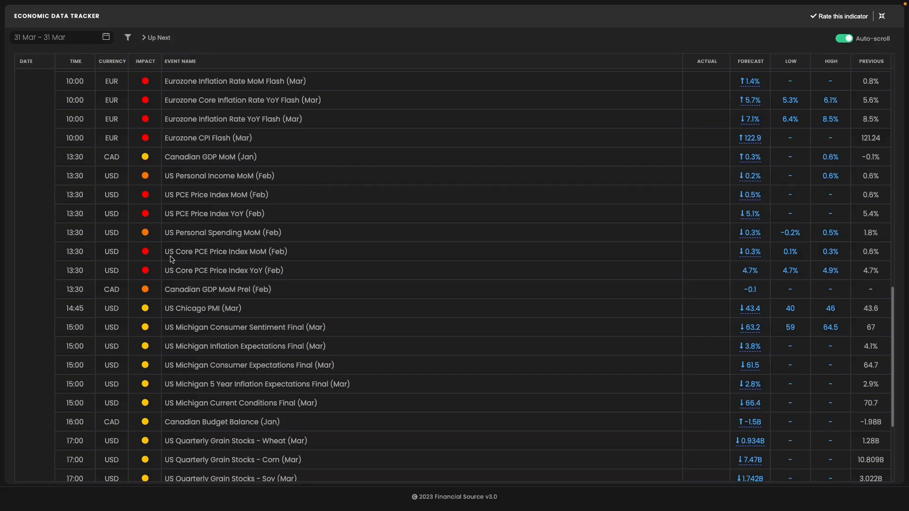
pyautogui.moveTo(191, 255)
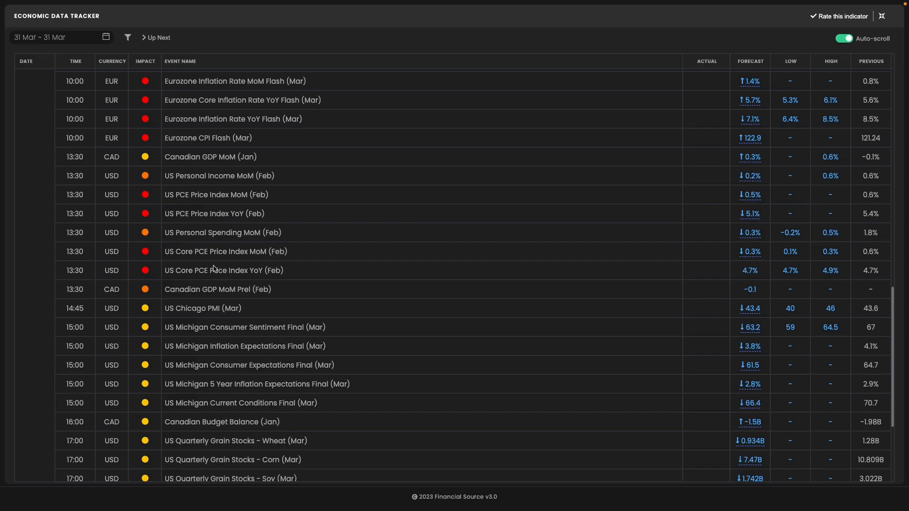
pyautogui.moveTo(215, 264)
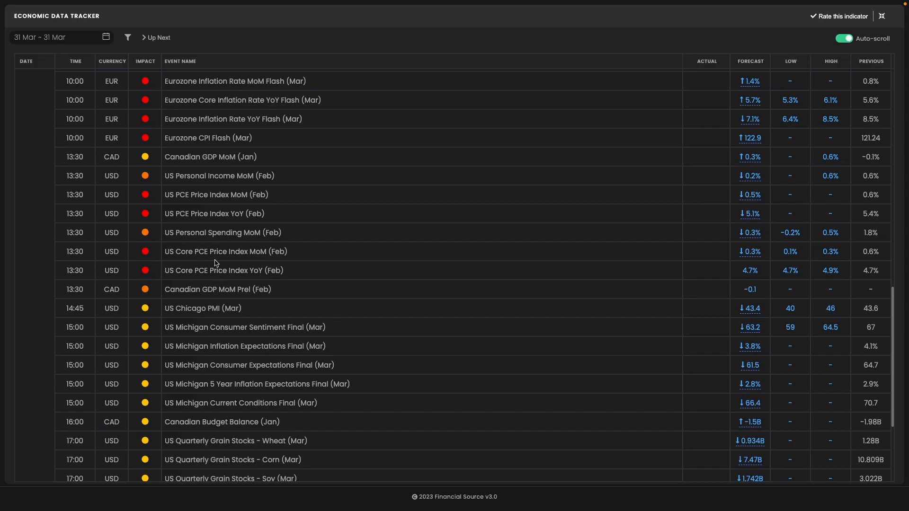
pyautogui.moveTo(175, 273)
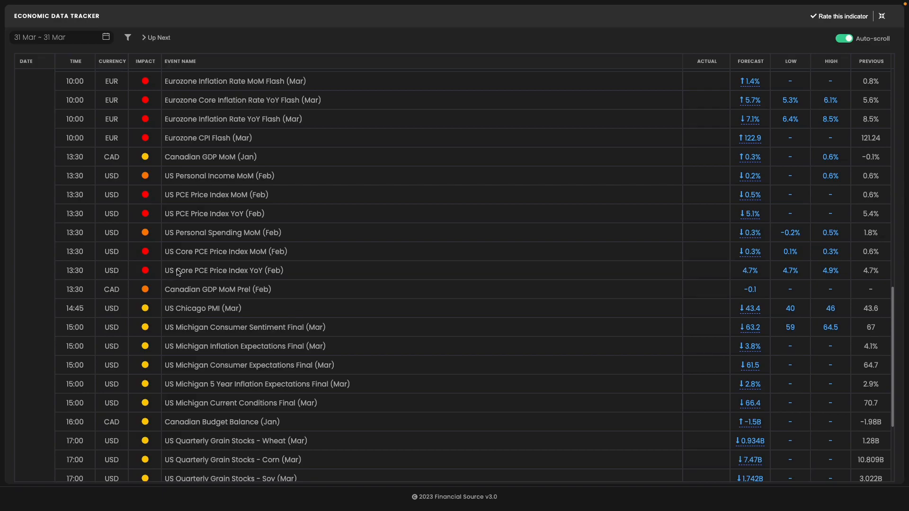
pyautogui.moveTo(341, 271)
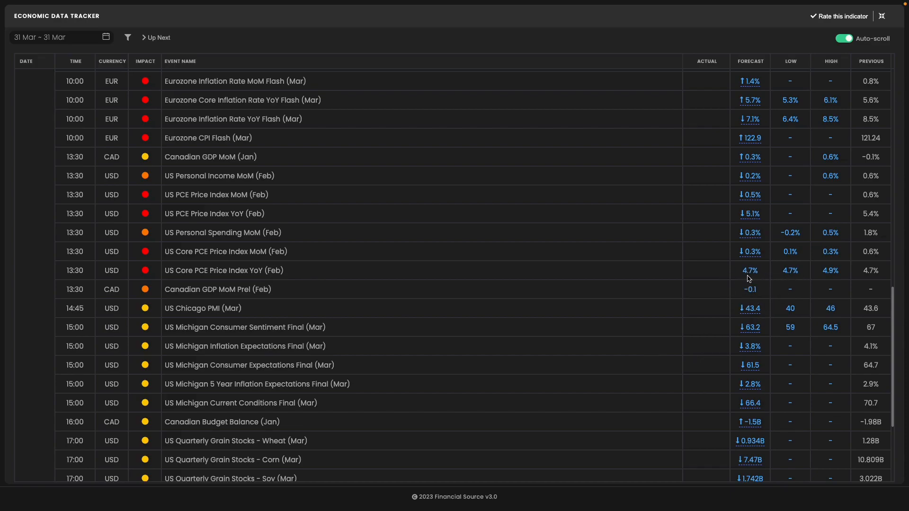
pyautogui.moveTo(725, 276)
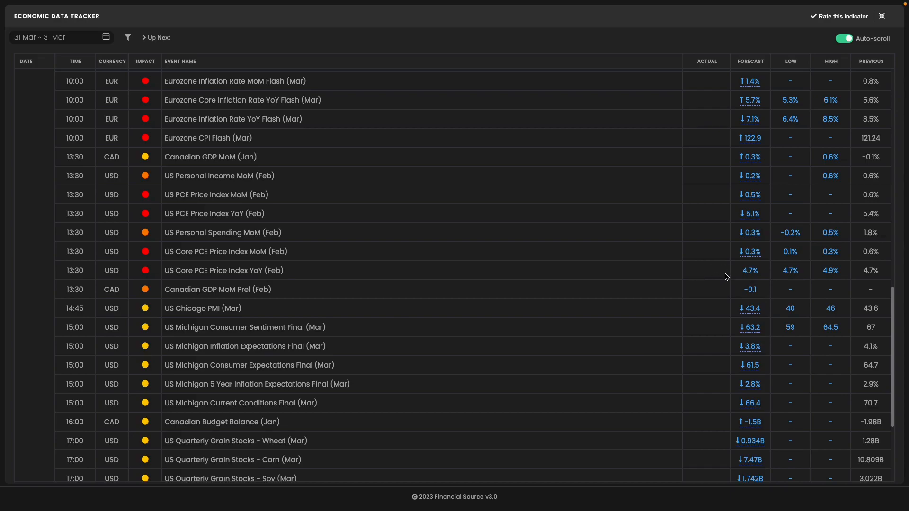
pyautogui.moveTo(616, 248)
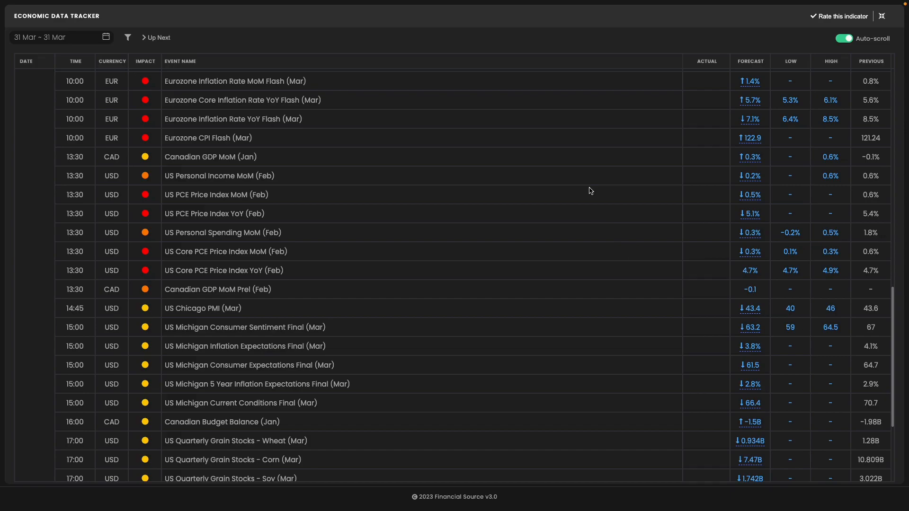
# Bring up the Core PCE annual change bar chart ending at 4.7 in January 2023
pyautogui.press('F3')
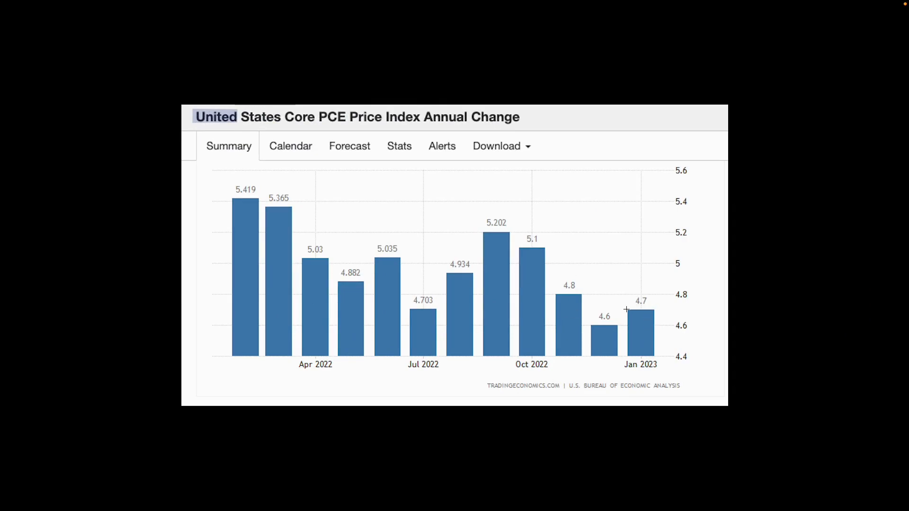
pyautogui.moveTo(597, 331)
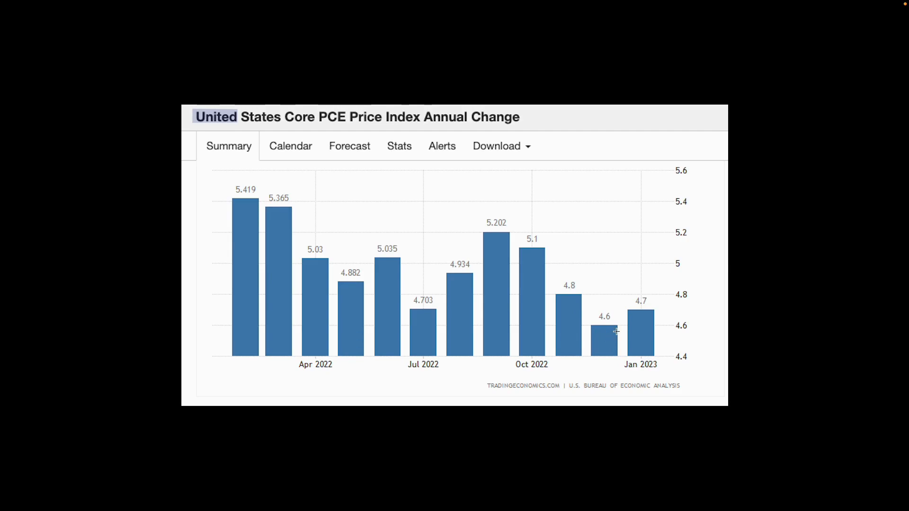
pyautogui.moveTo(605, 345)
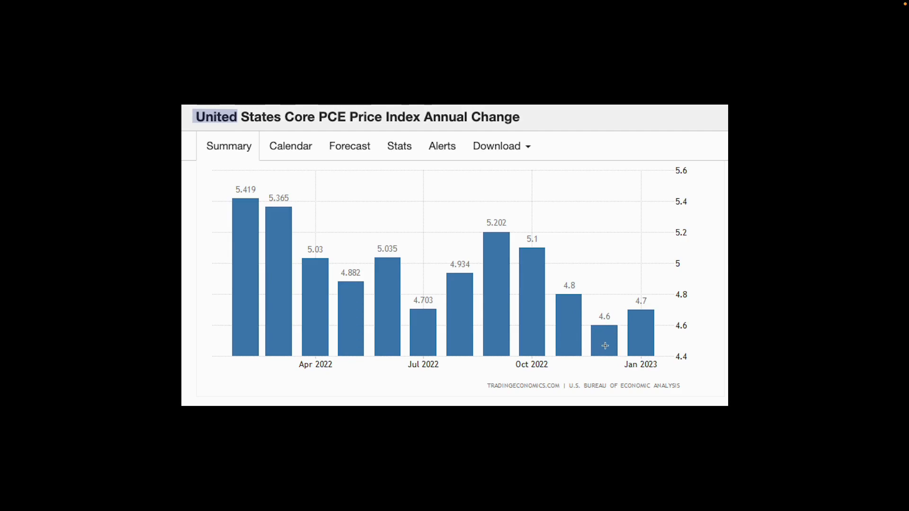
pyautogui.moveTo(643, 310)
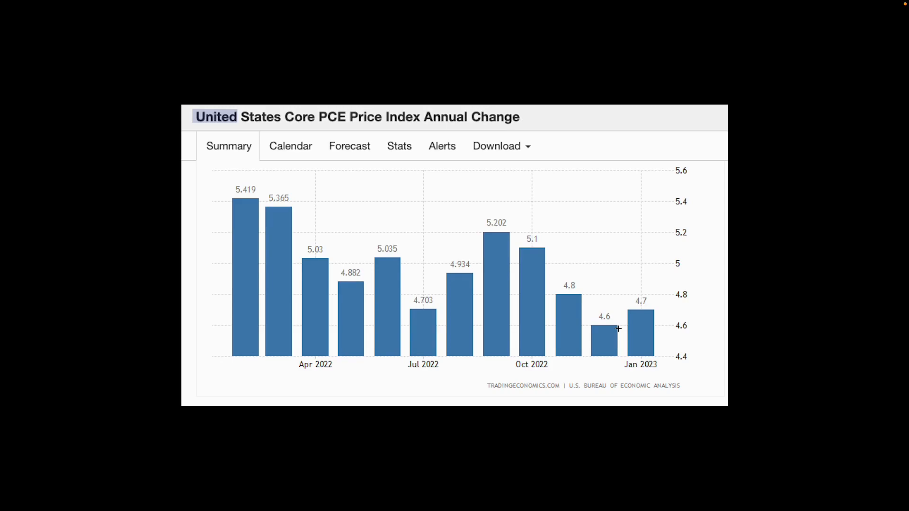
pyautogui.moveTo(493, 56)
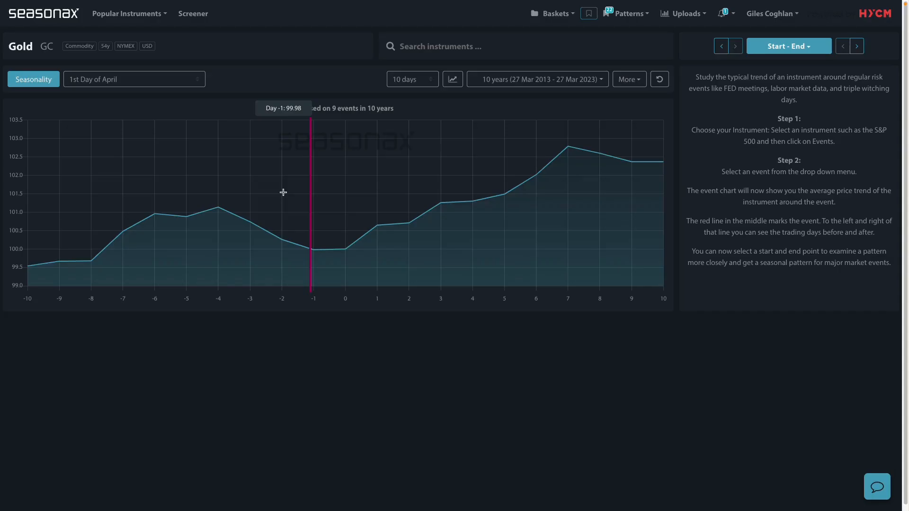
pyautogui.moveTo(147, 110)
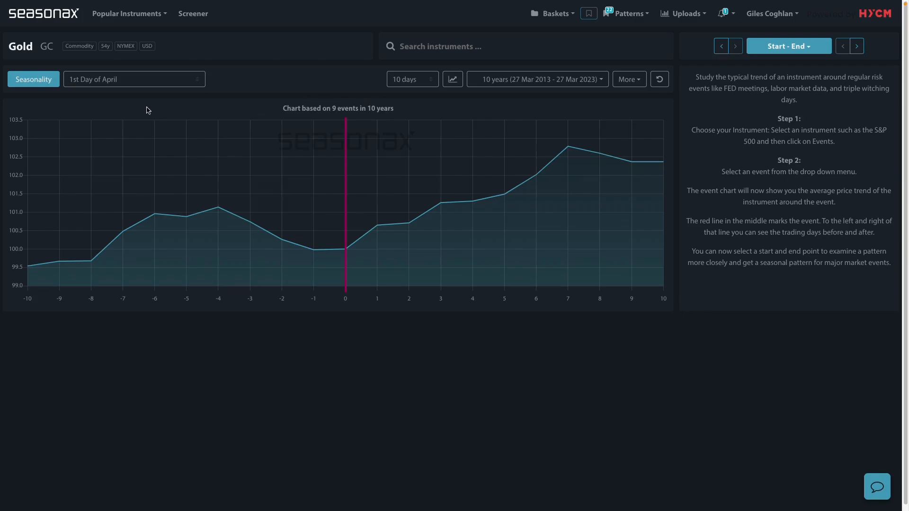
pyautogui.moveTo(294, 249)
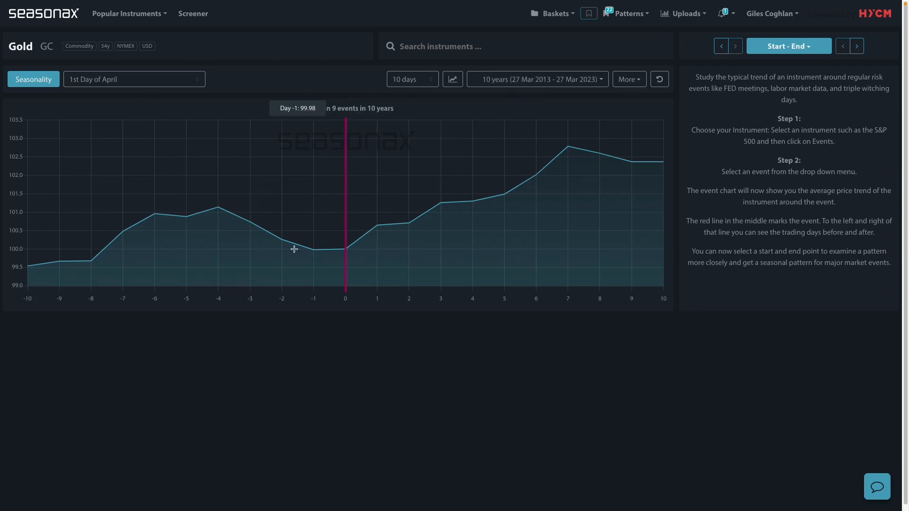
pyautogui.moveTo(558, 160)
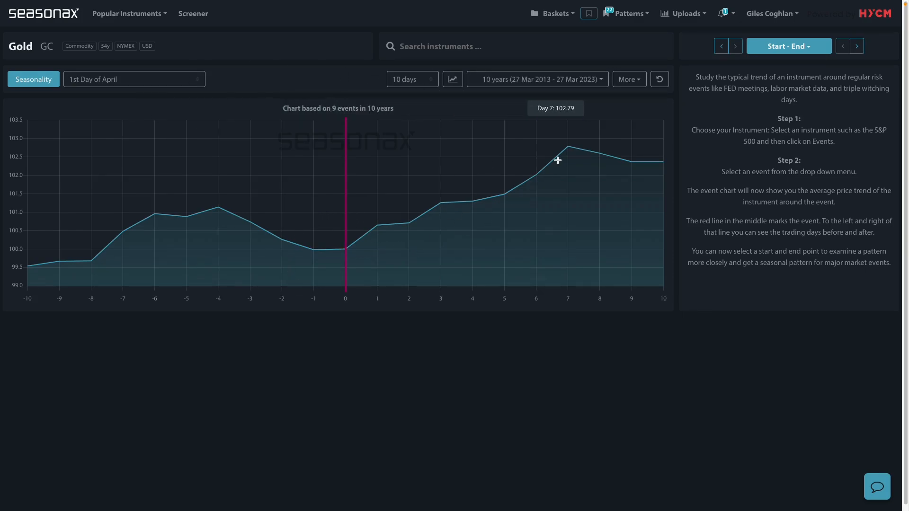